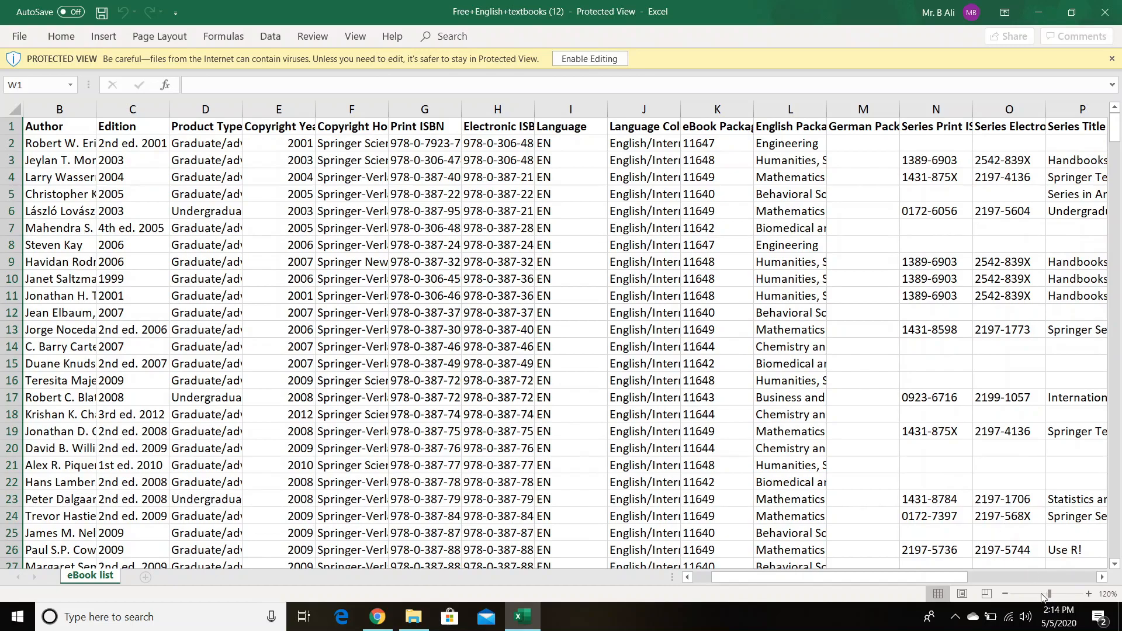
scroll("right", 3)
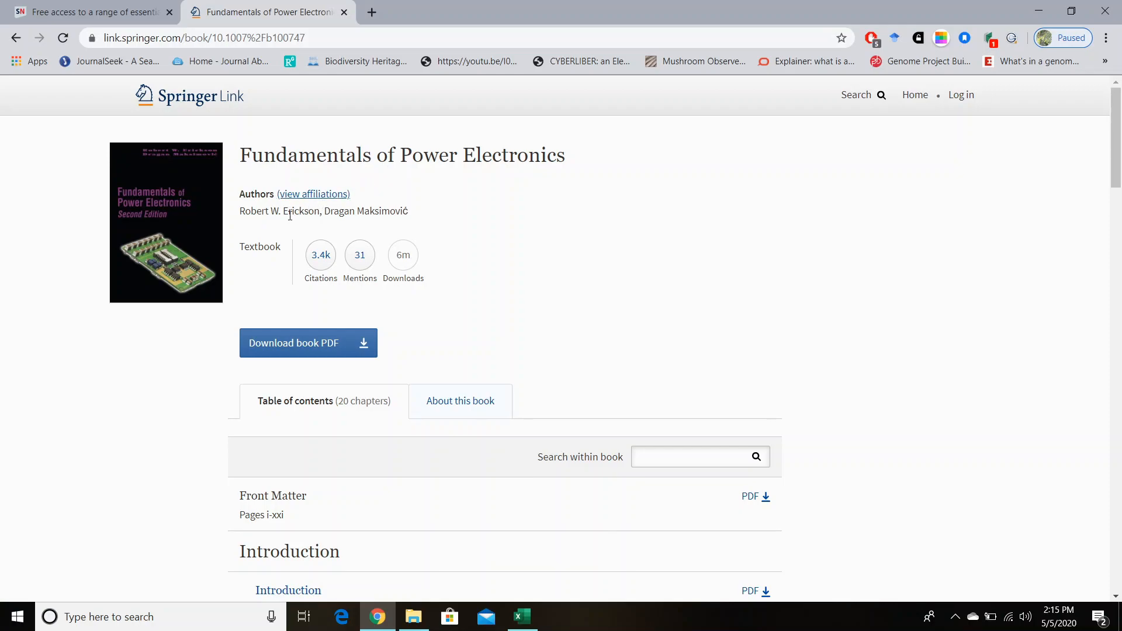
scroll("down", 3)
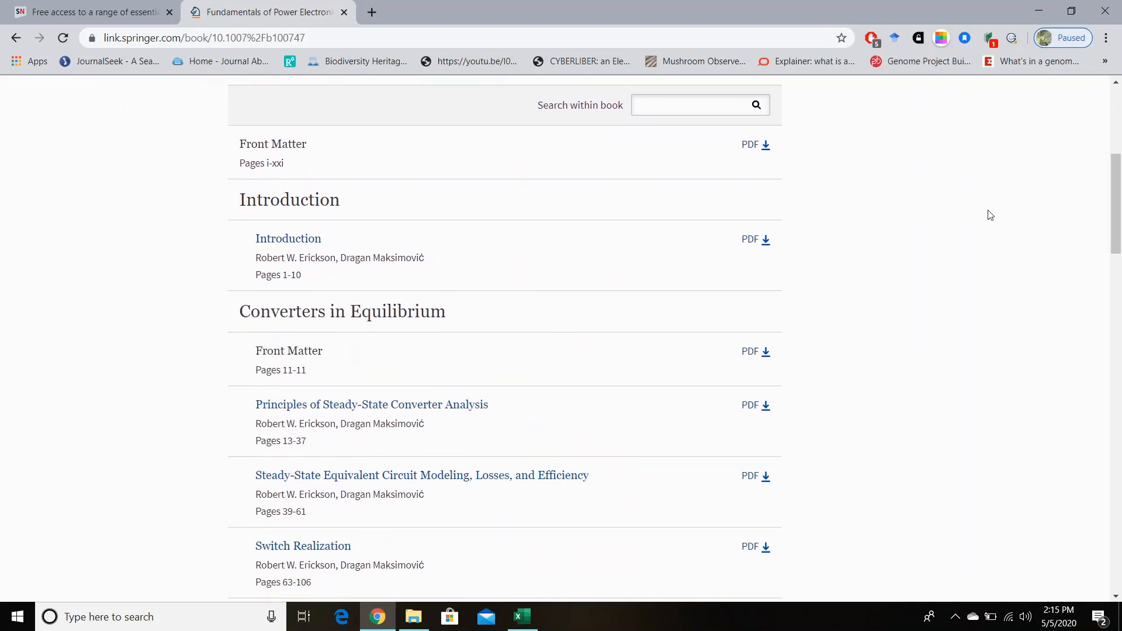